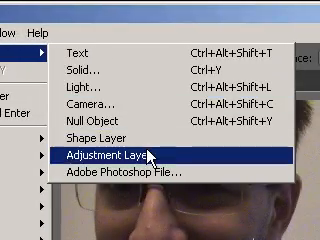
Step: Create a new adjustment layer in the watermark-removal composition
click(110, 156)
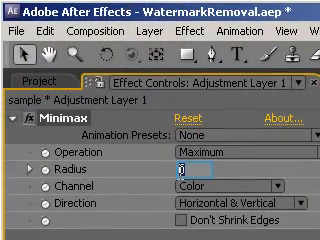
Step: Set the Minimax effect's Radius to 2 with the Maximum operation
text(2)
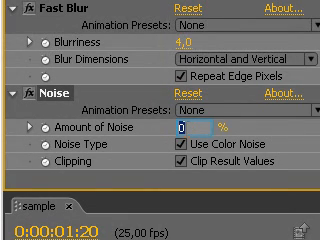
Step: Set the Noise effect's Amount of Noise to 2.5%
text(2,5)
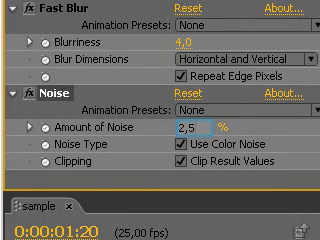